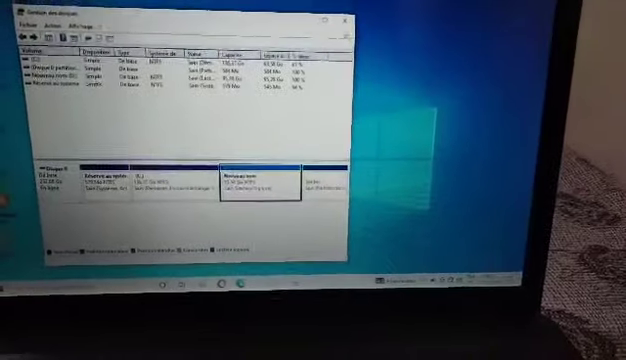
Close the Disk Management window, leaving only the desktop visible
left_click(348, 8)
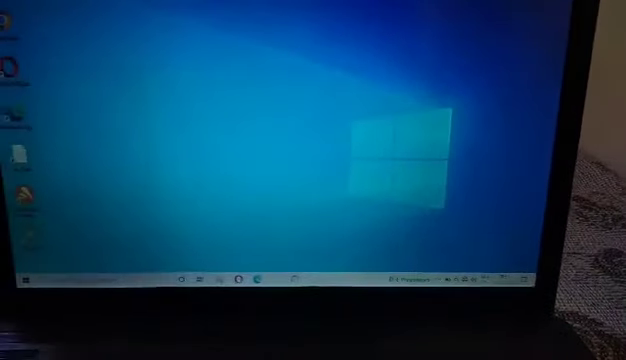